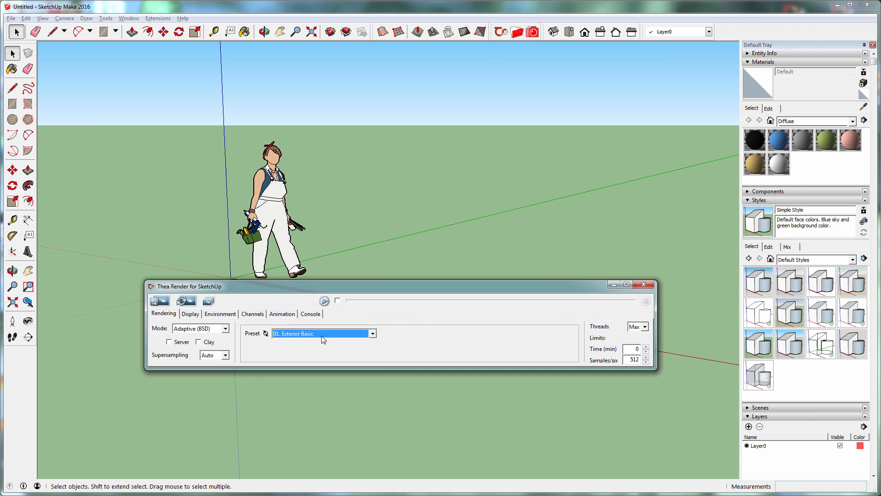
Step: Bring up the Thea Studio render presets list
left_click(372, 333)
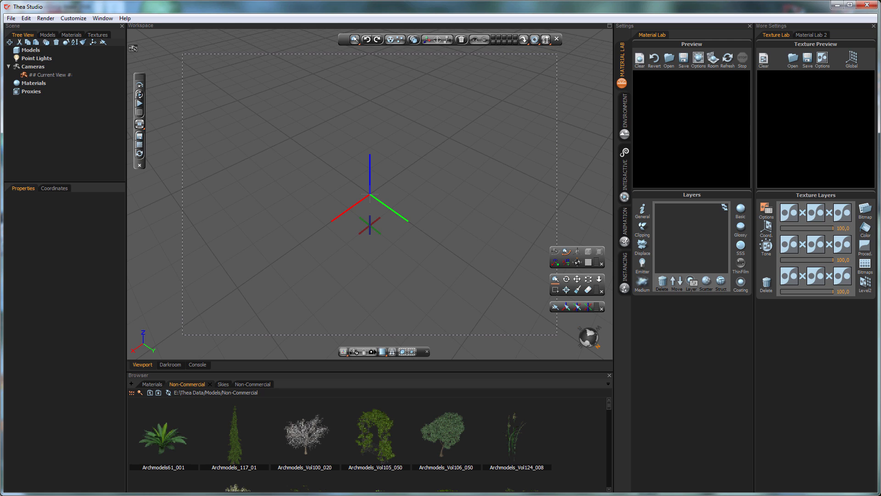
mouse_move(45, 17)
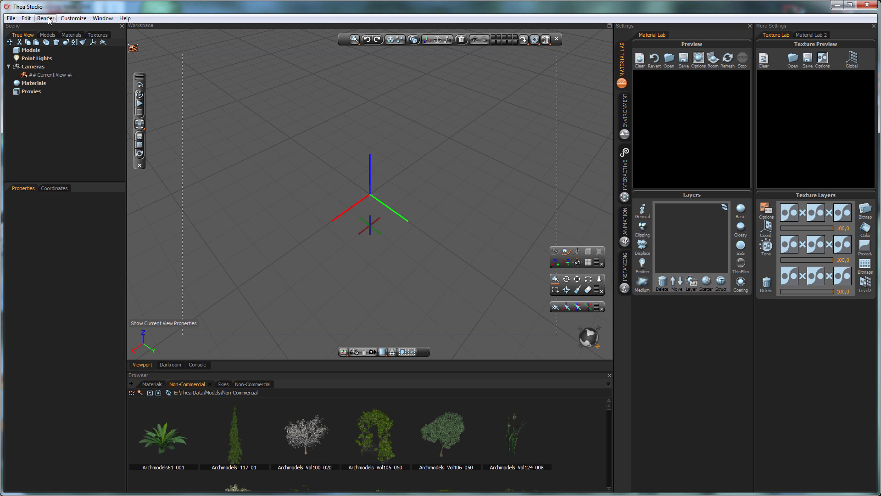
left_click(45, 18)
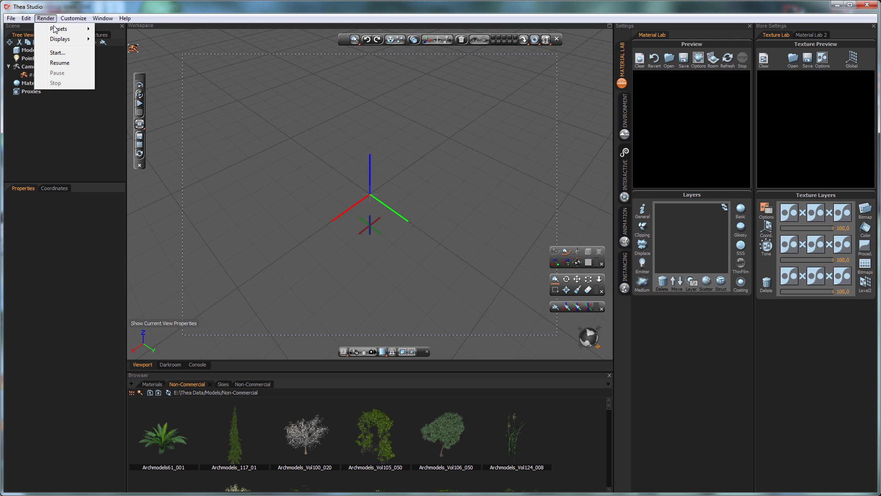
left_click(58, 29)
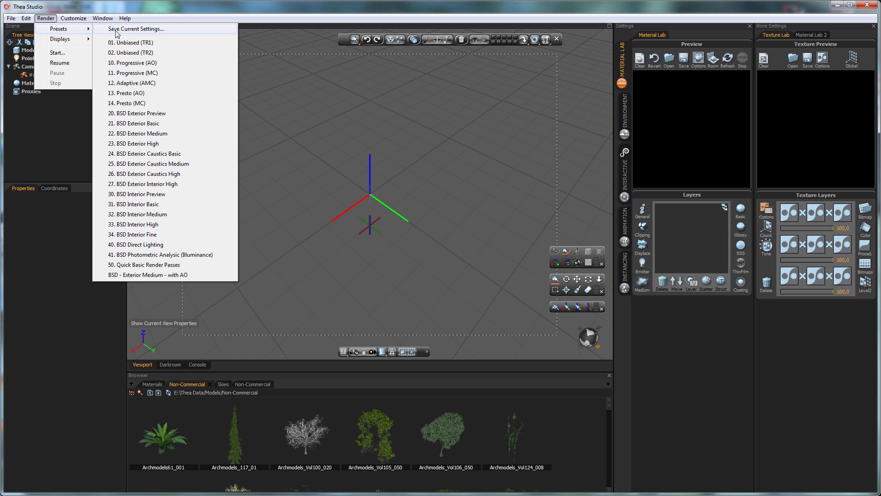
mouse_move(154, 143)
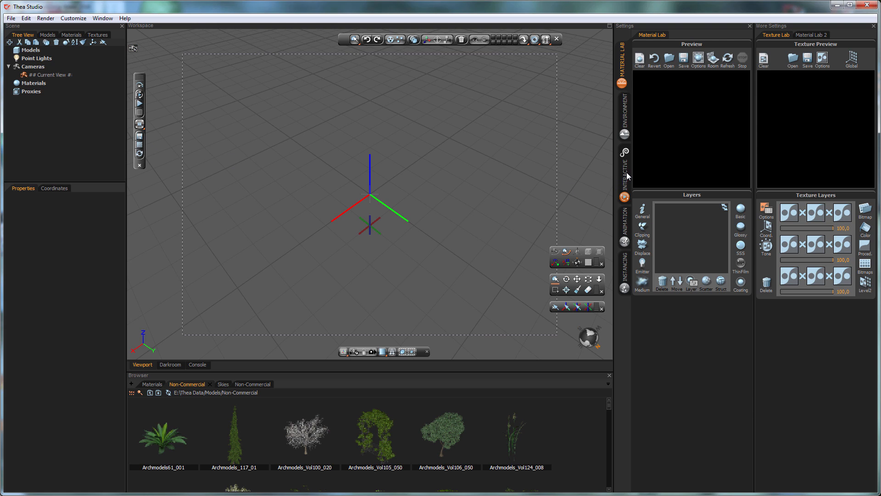
Step: Display the Adaptive (BSD) production settings with Biased RT values
left_click(623, 170)
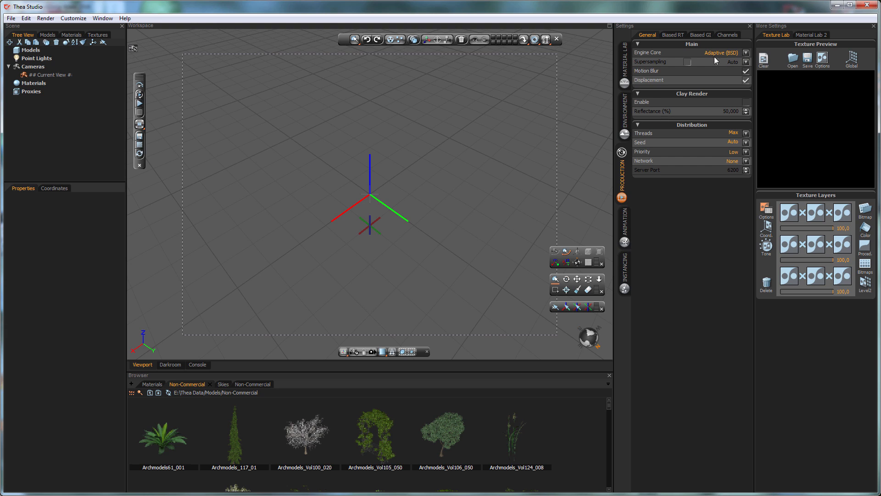
mouse_move(671, 36)
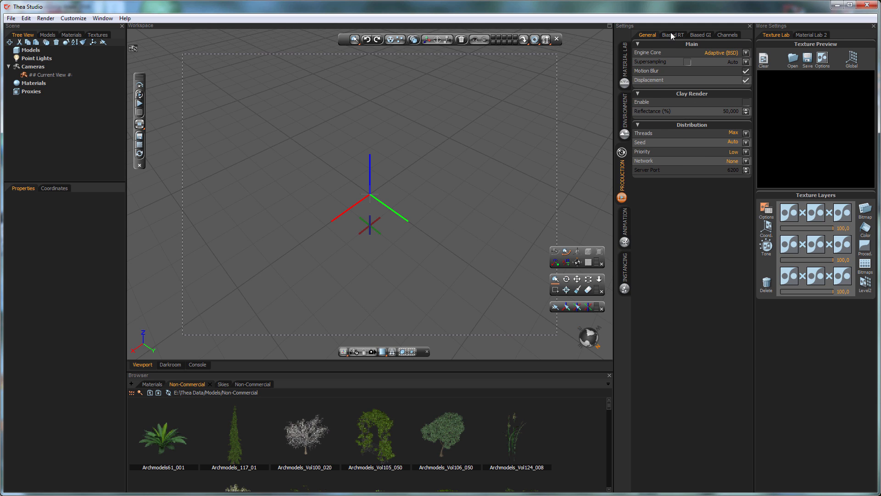
left_click(672, 35)
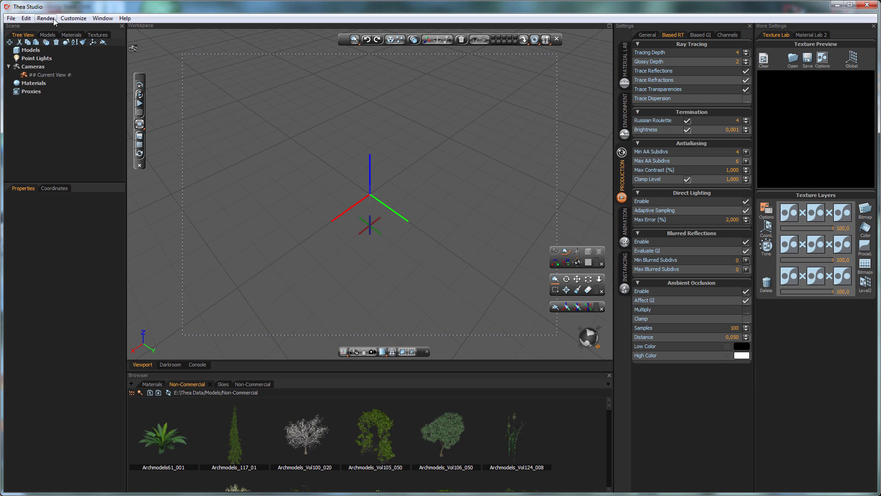
left_click(58, 28)
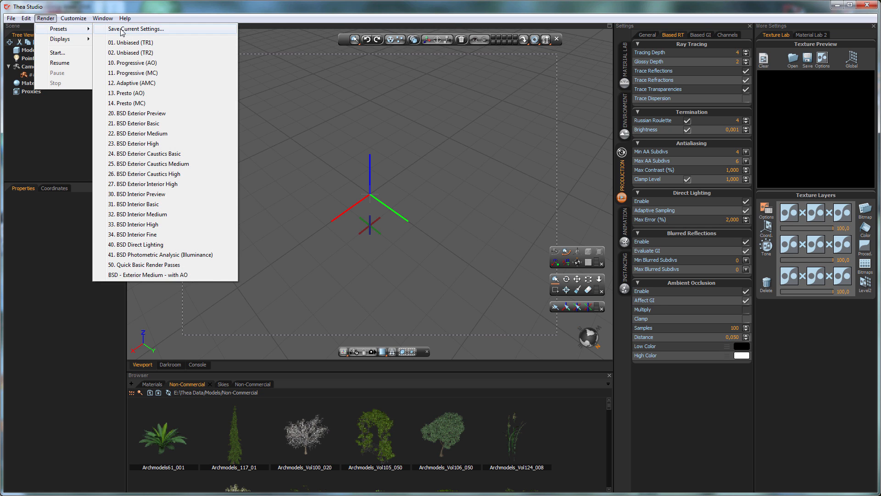
Step: Save the current render settings as preset 'BSD - Exterior High with AO'
left_click(138, 28)
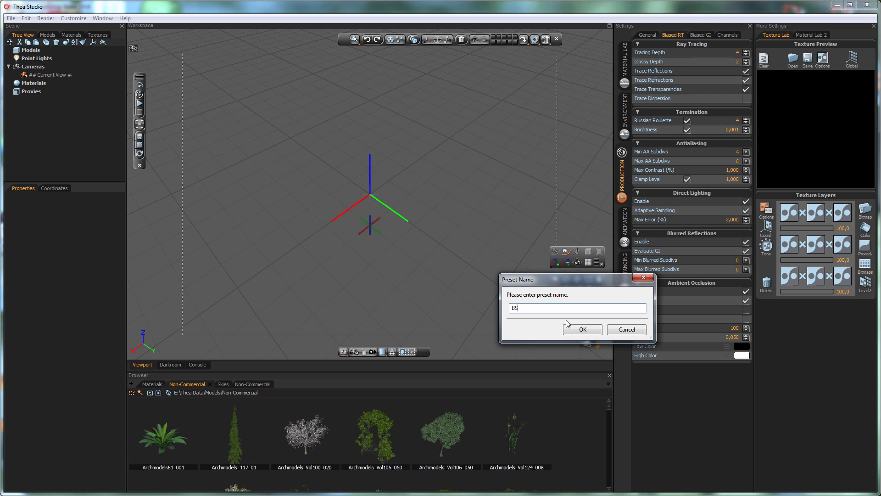
type("D - Exte")
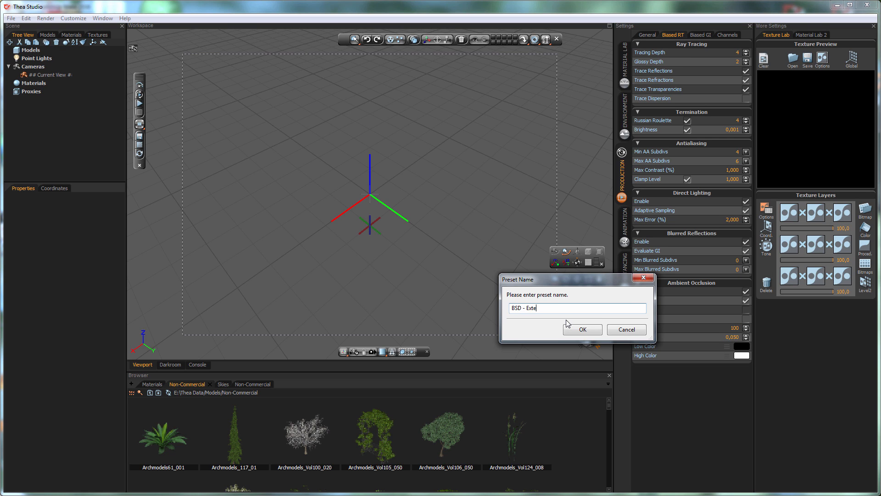
type("rior High")
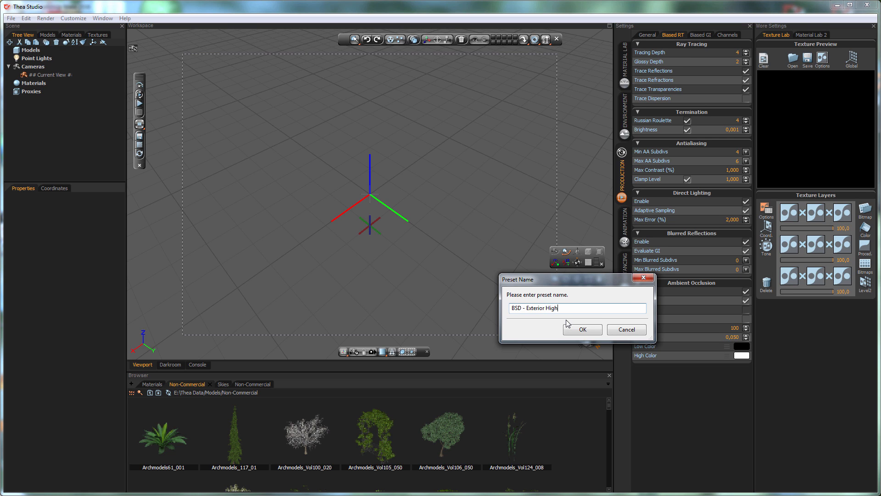
type("with AI")
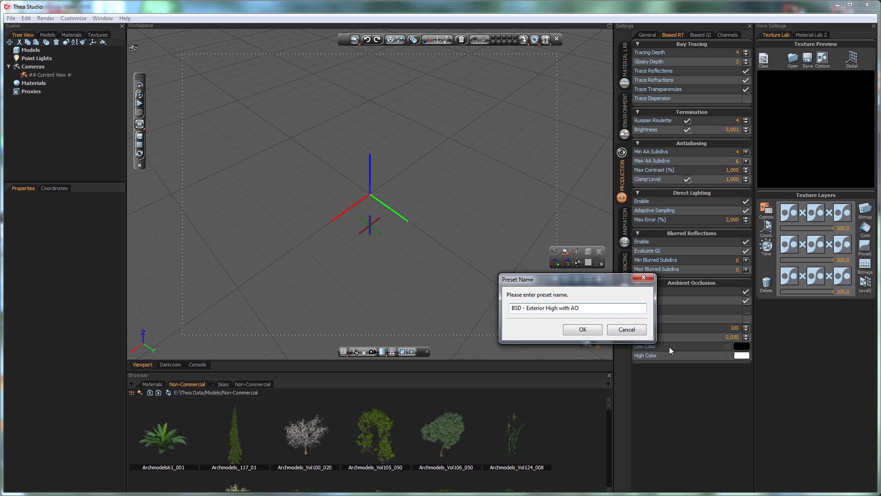
left_click(583, 329)
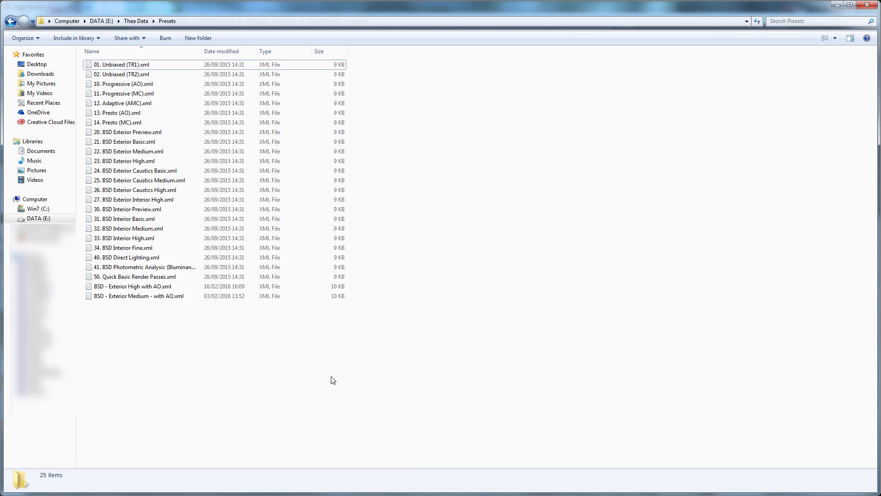
mouse_move(128, 321)
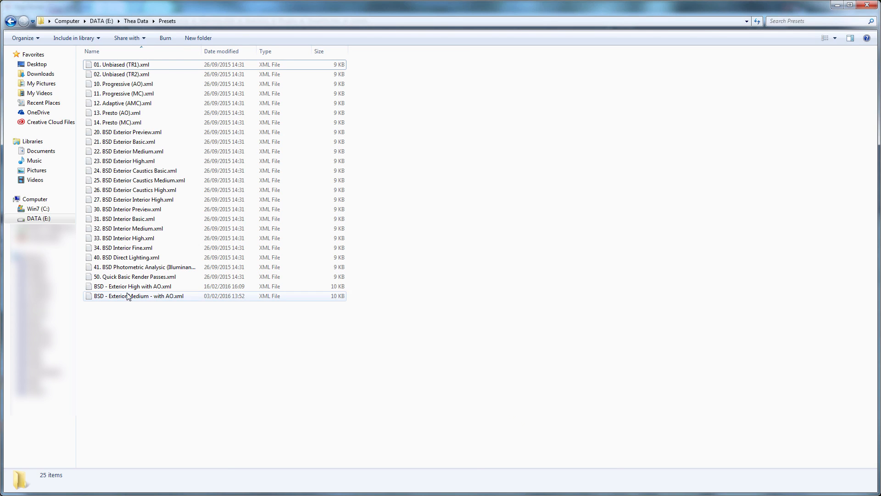
mouse_move(152, 286)
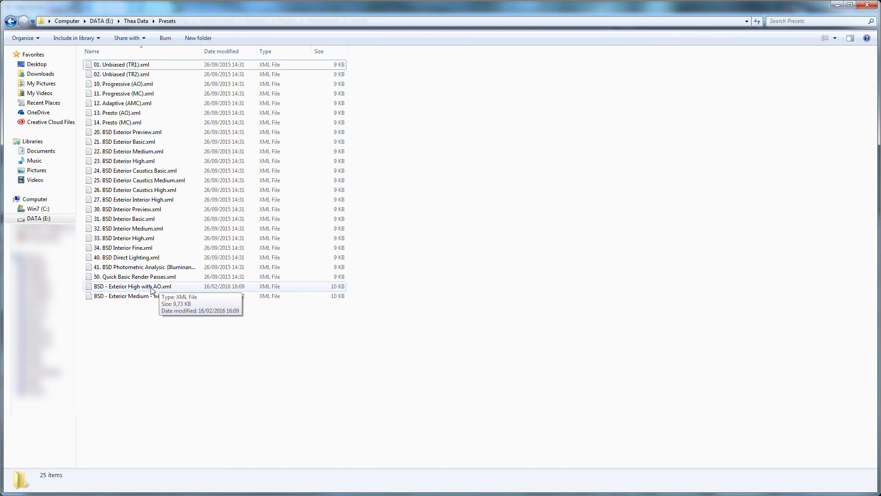
Step: Select BSD - Exterior High with AO.xml in the E:\Thea Data\Presets folder
left_click(132, 286)
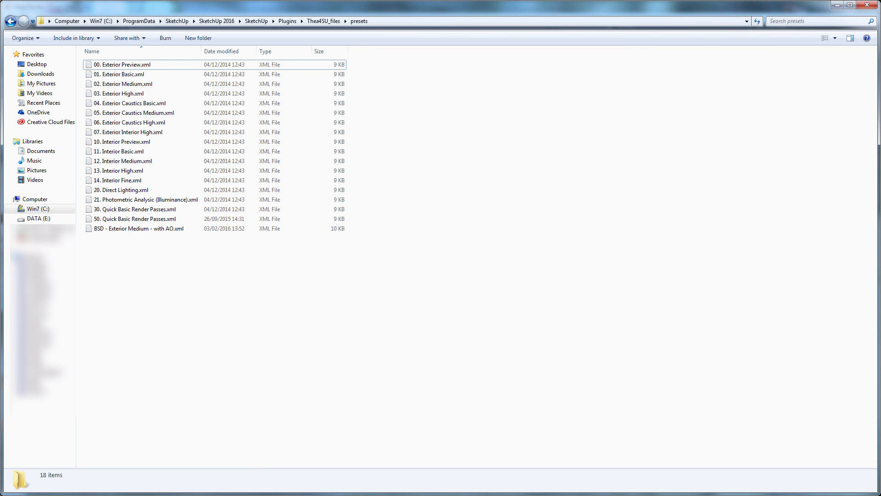
mouse_move(193, 70)
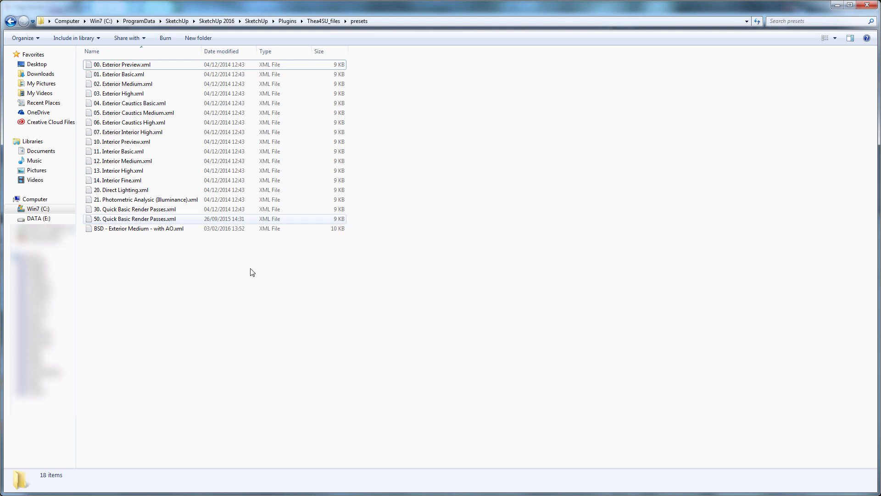
Step: Bring up paste options in the Thea4SU_files presets folder for the copied preset
right_click(251, 272)
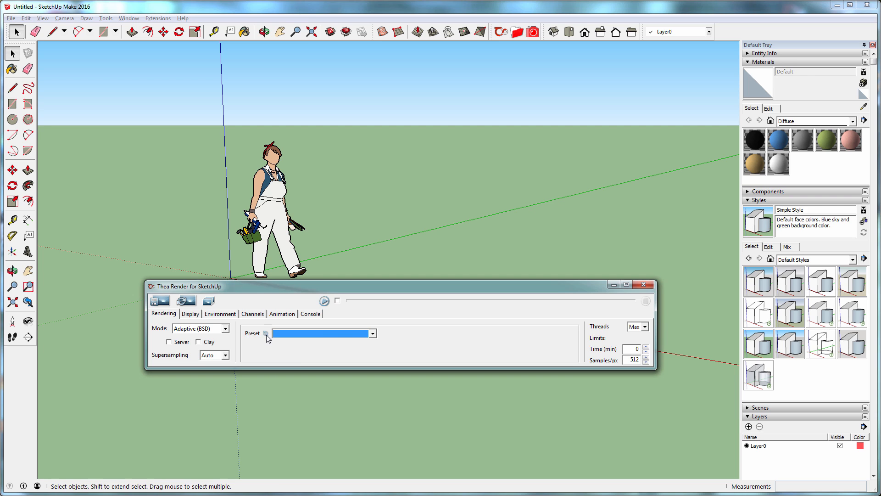
Step: Pick BSD - Exterior High with AO from the Thea Render window's Preset dropdown
left_click(372, 333)
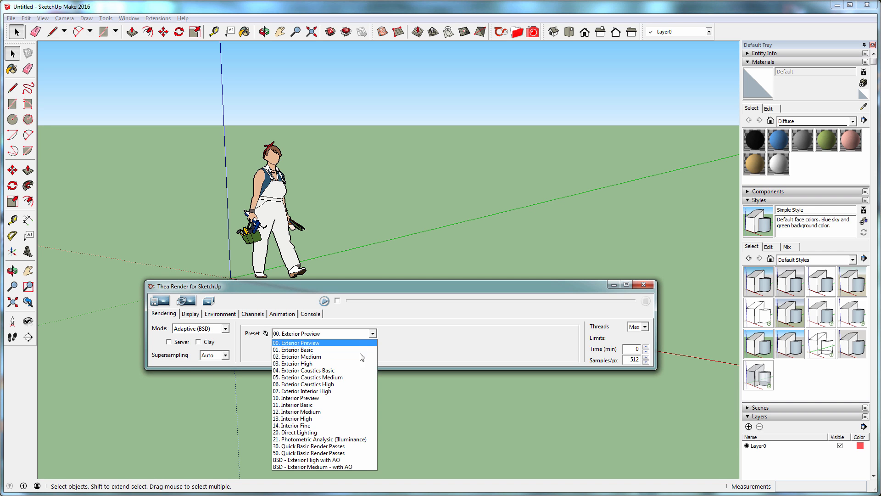
mouse_move(337, 460)
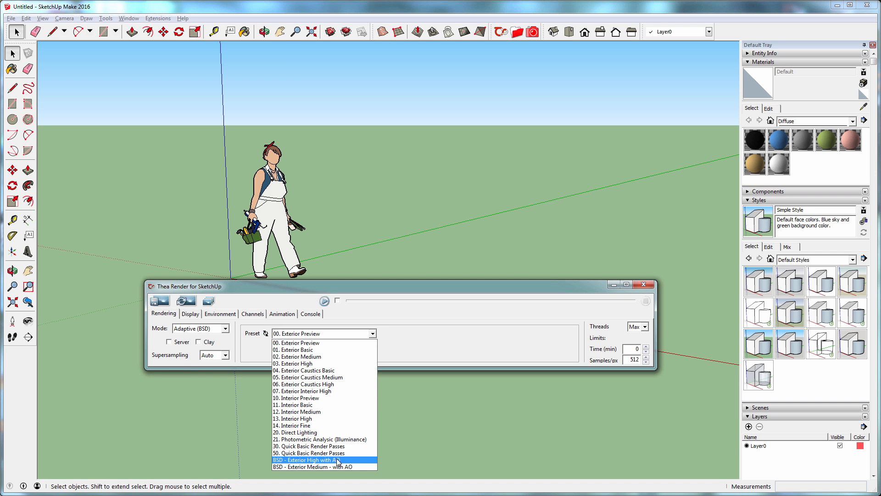
left_click(304, 460)
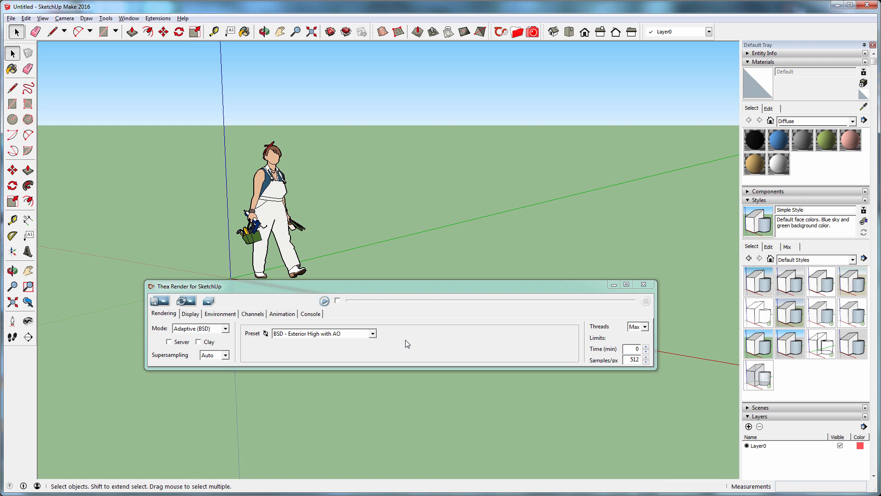
left_click(321, 333)
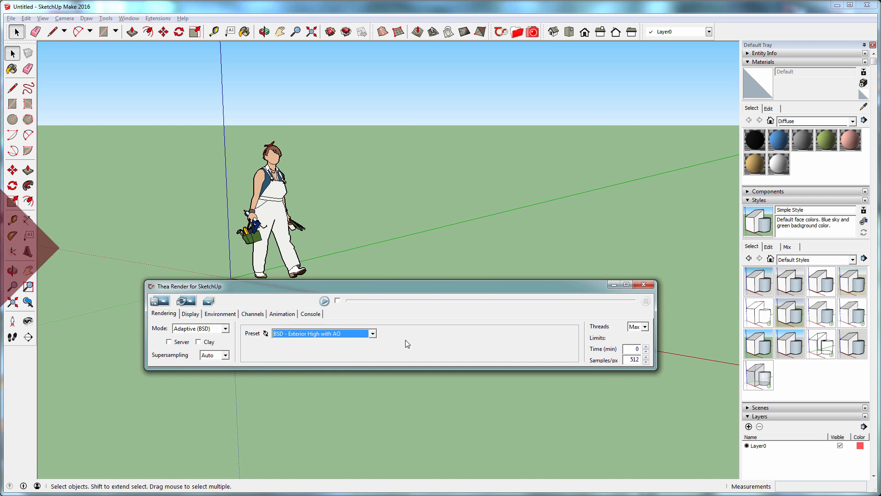